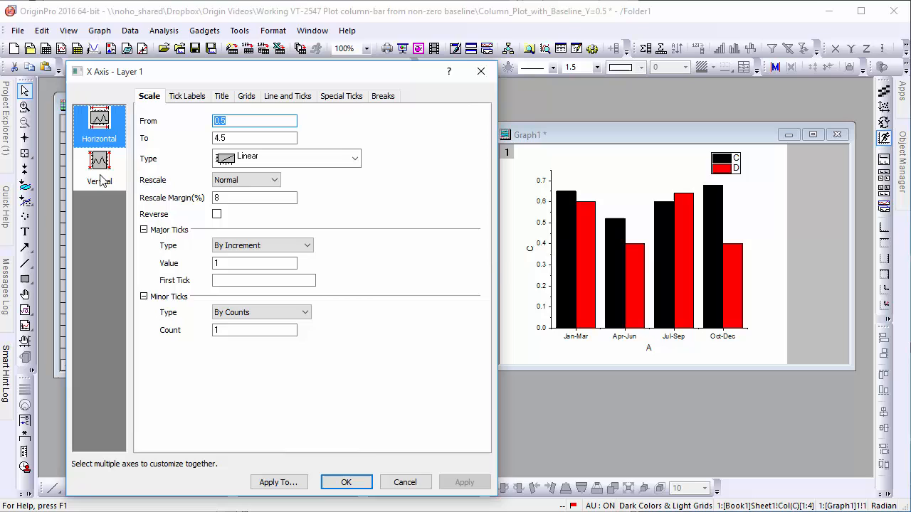
Step: Set the vertical axis Scale From value to 0.3 and apply it
left_click(99, 169)
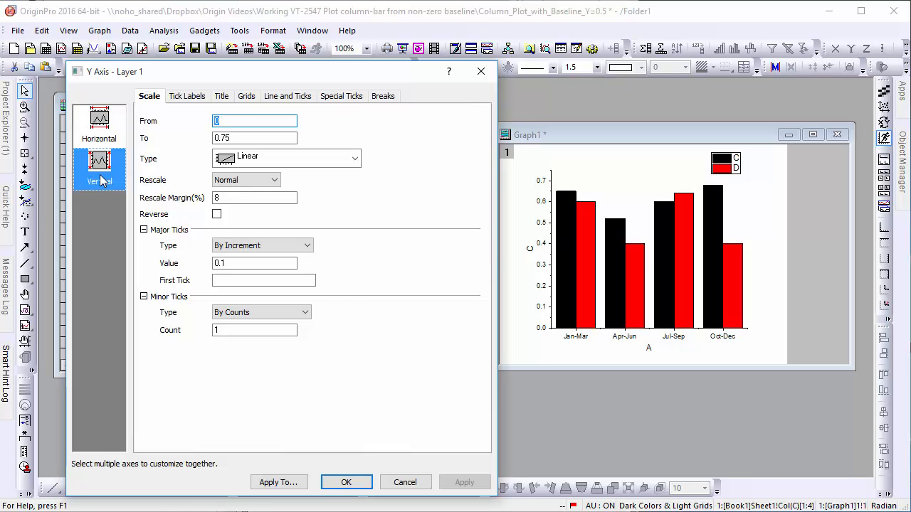
type("0.3")
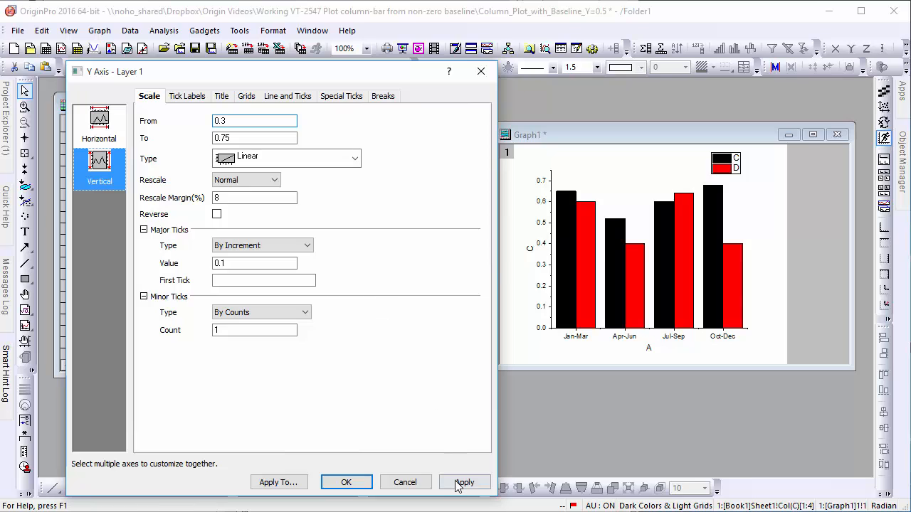
left_click(464, 482)
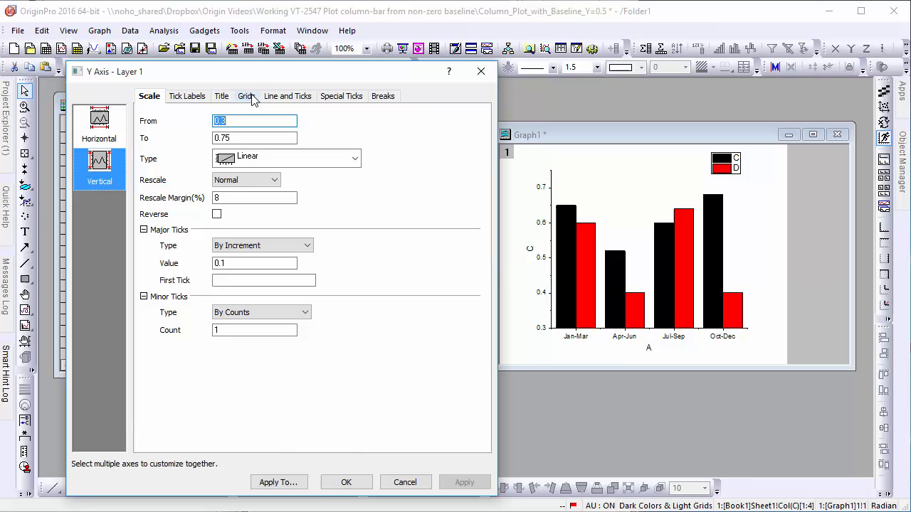
Step: On the Grids settings, enable an additional line at Y = 0.5 and apply it
left_click(245, 97)
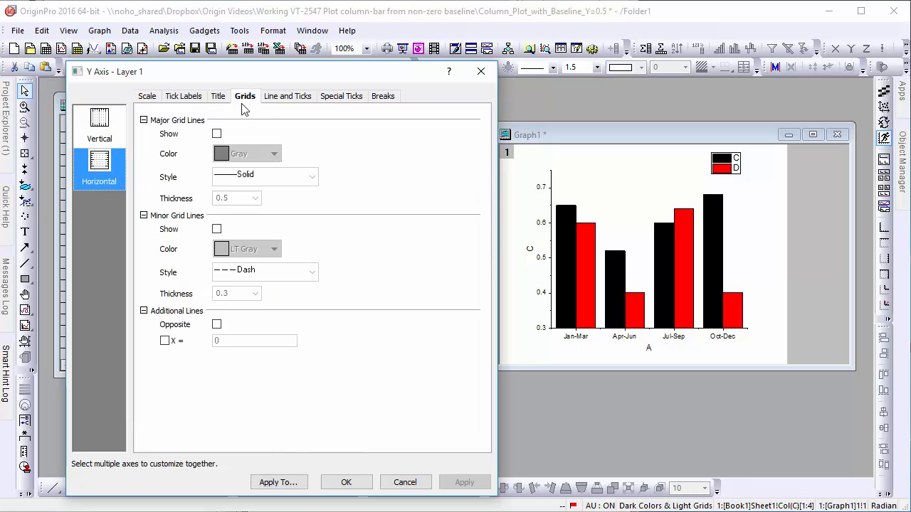
left_click(100, 125)
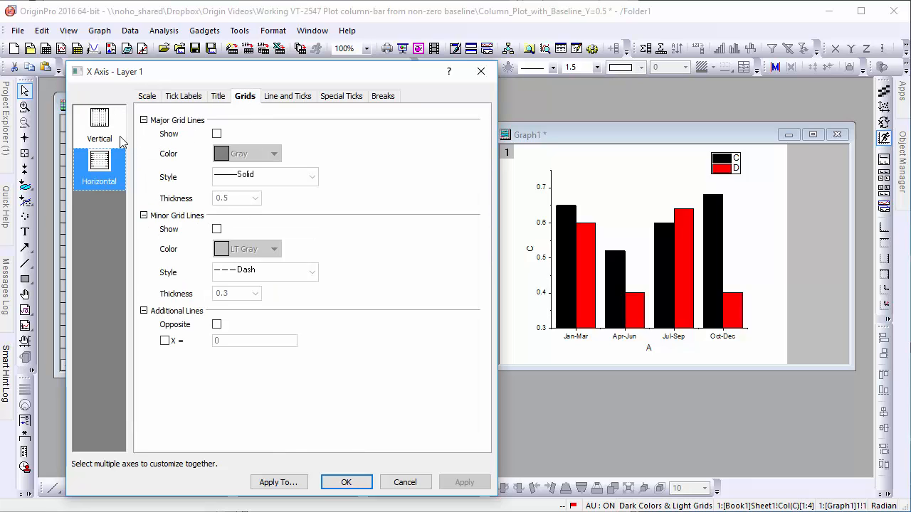
left_click(100, 125)
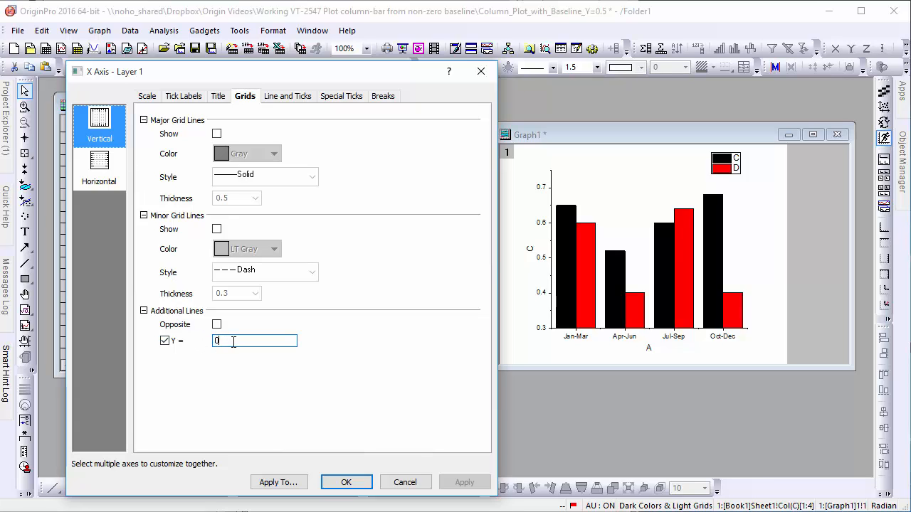
type("0.5")
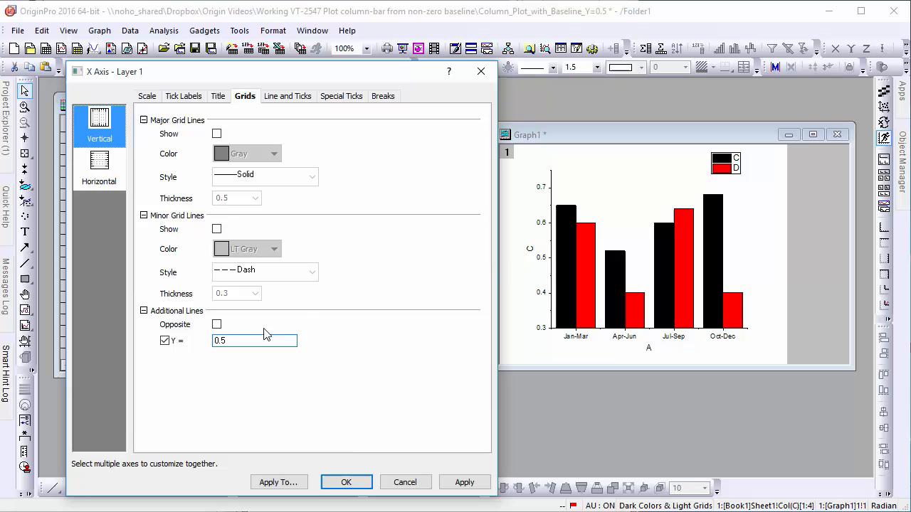
left_click(464, 482)
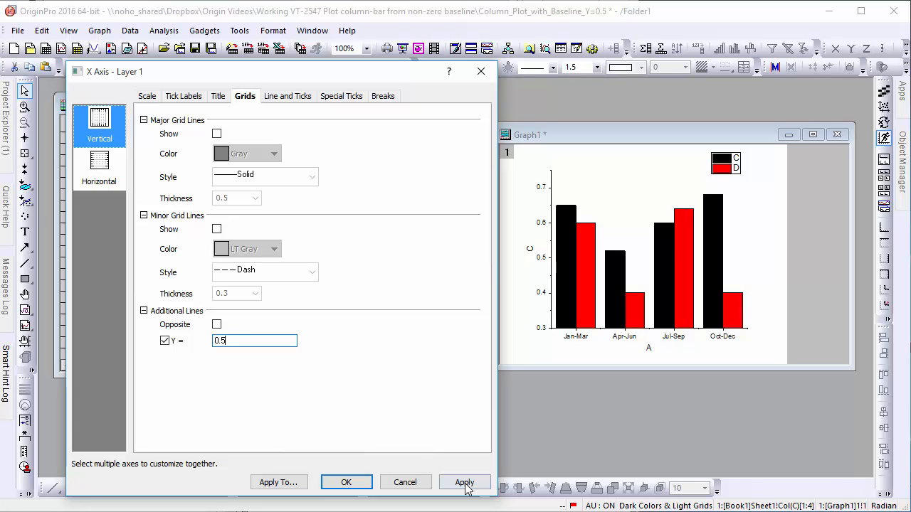
left_click(464, 481)
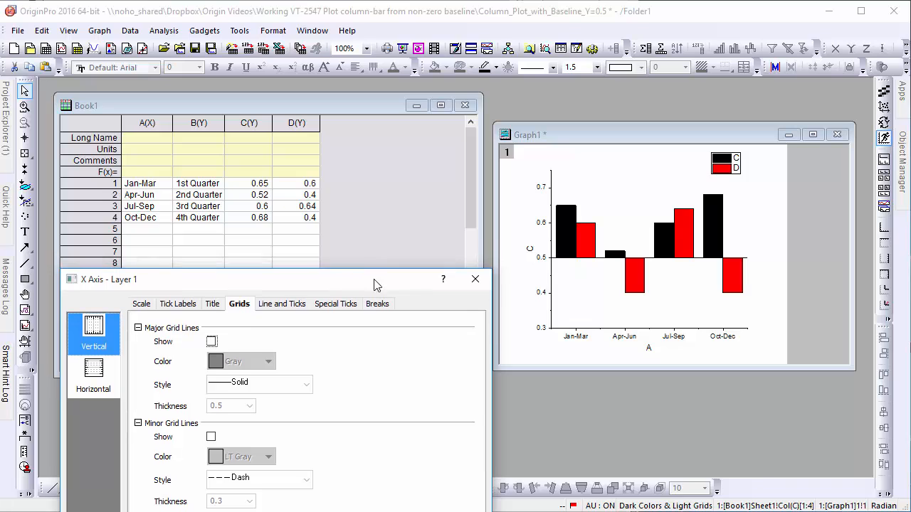
mouse_move(710, 350)
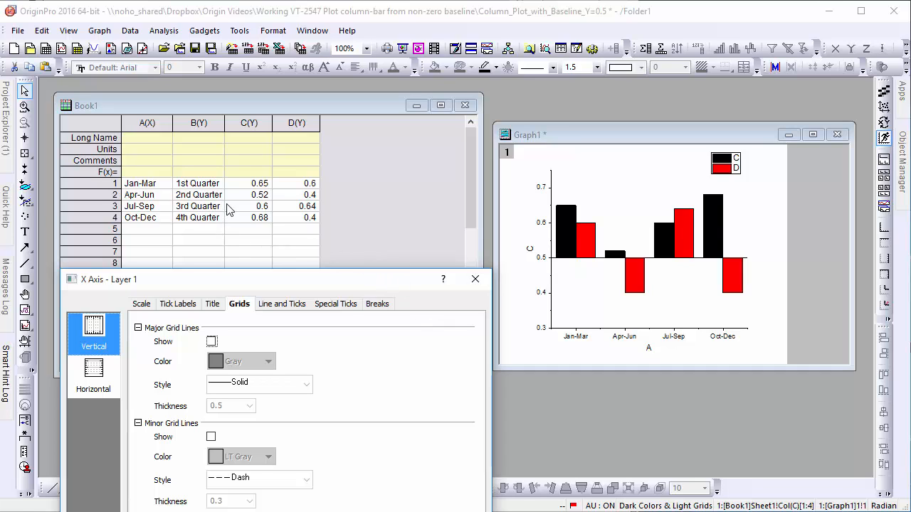
mouse_move(299, 288)
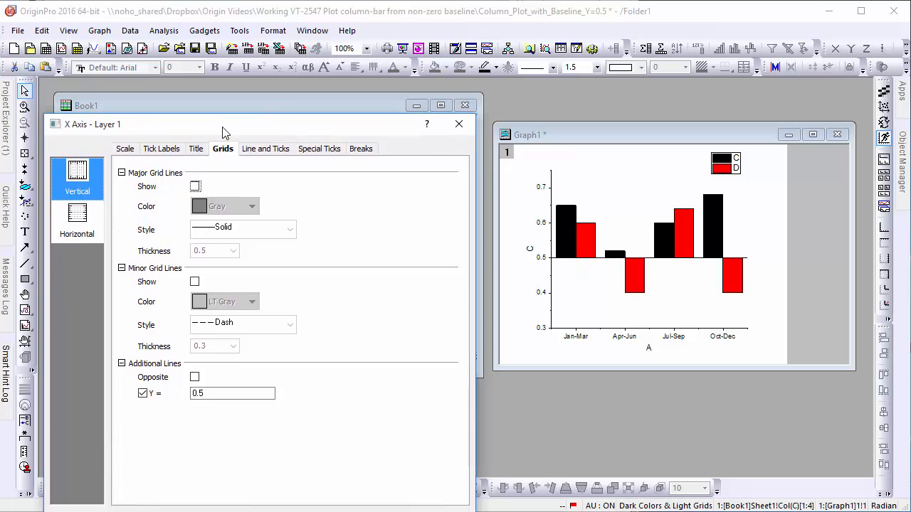
Step: Show the Tick Labels settings for the bottom X axis
left_click(165, 148)
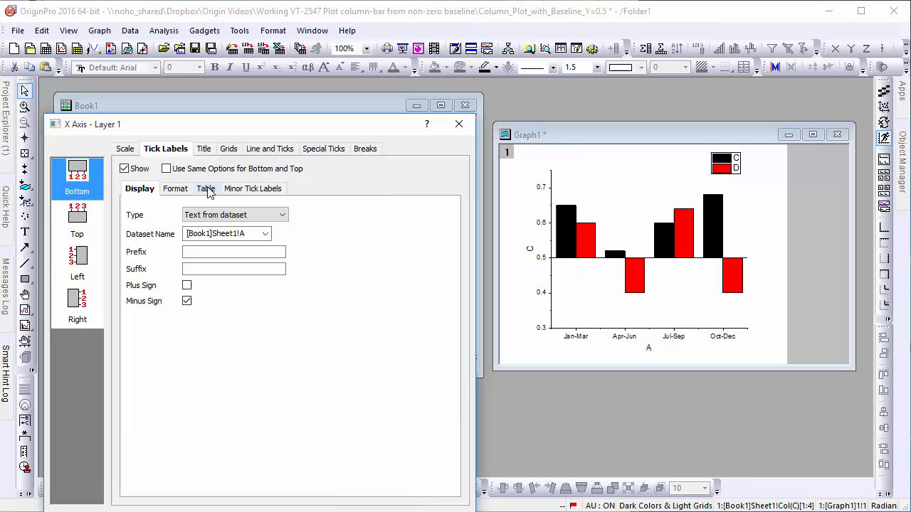
Step: Enable table-style tick labels with 2 rows, apply, and return to the Display options
left_click(205, 188)
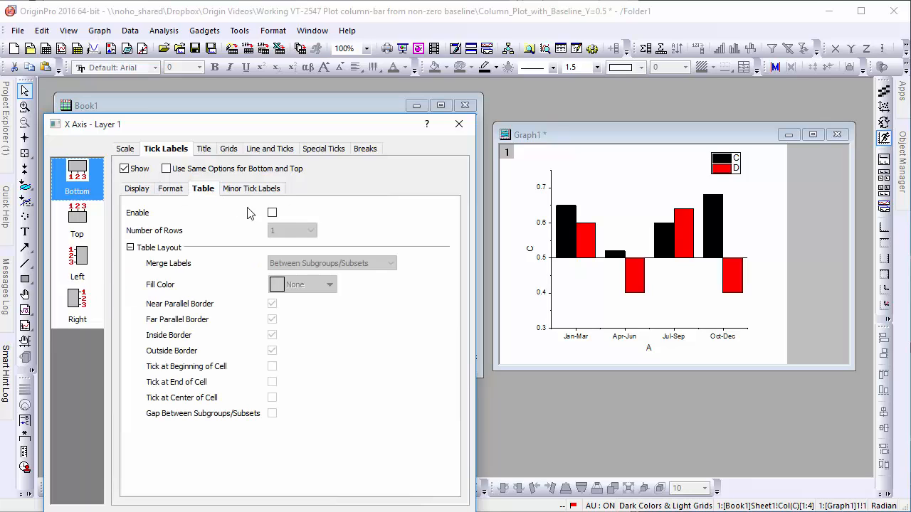
left_click(271, 213)
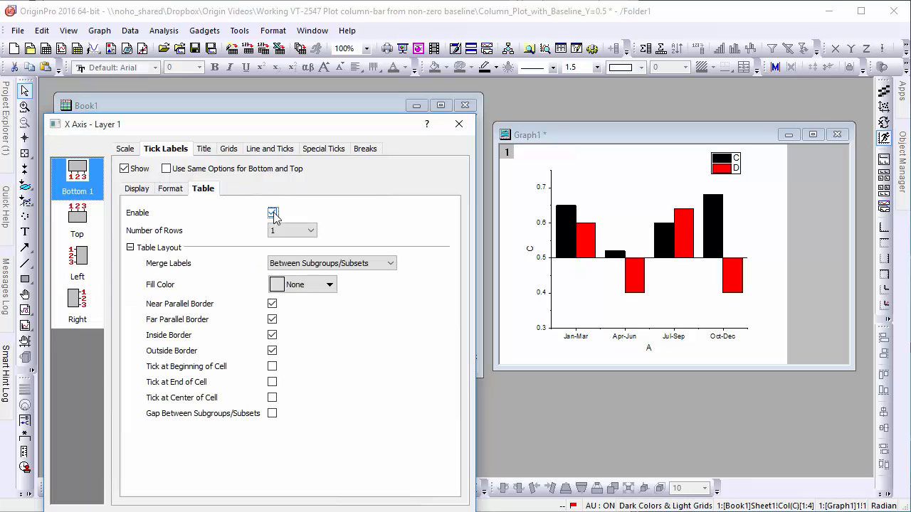
left_click(310, 231)
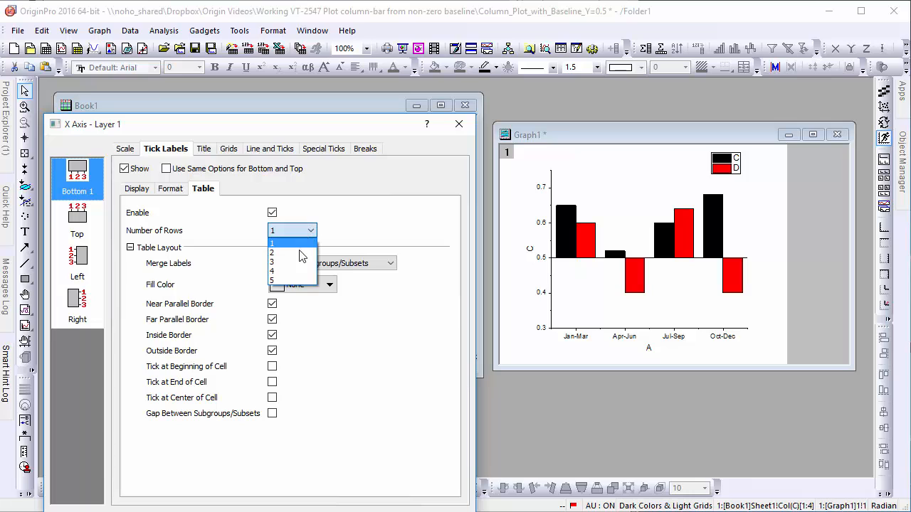
left_click(271, 253)
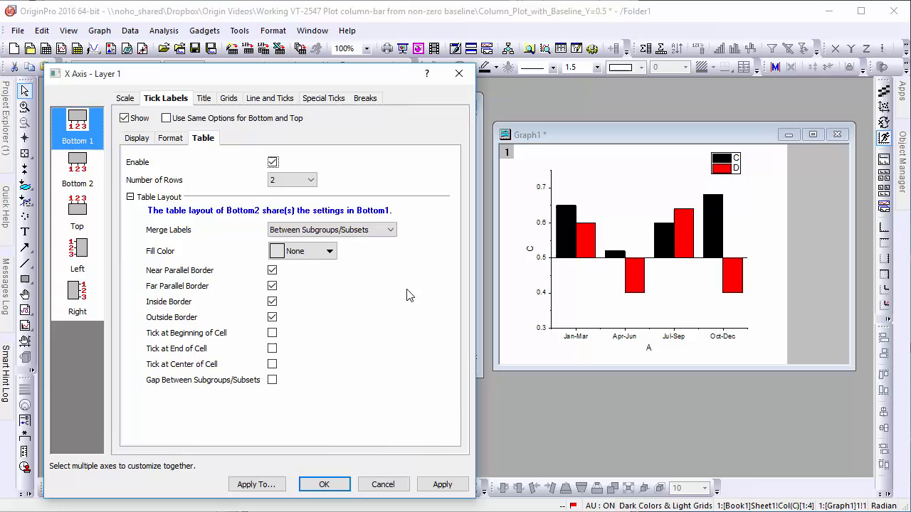
left_click(441, 484)
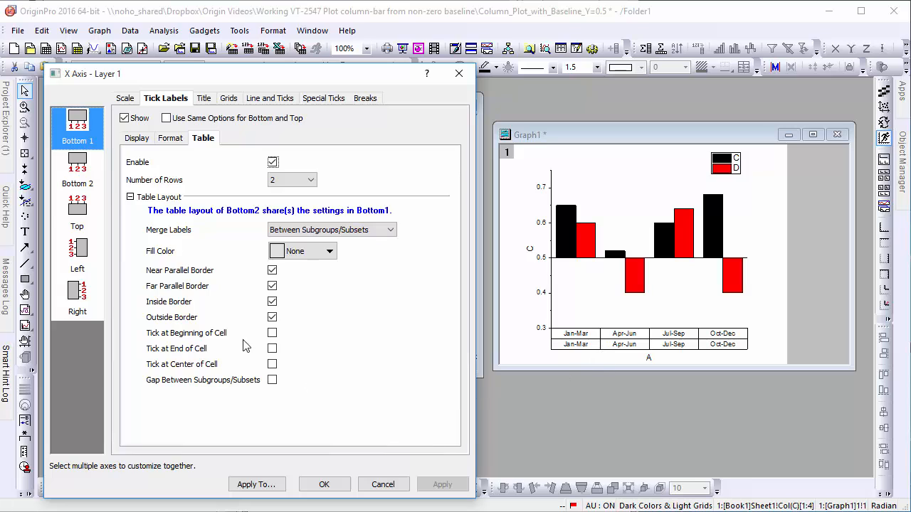
left_click(139, 136)
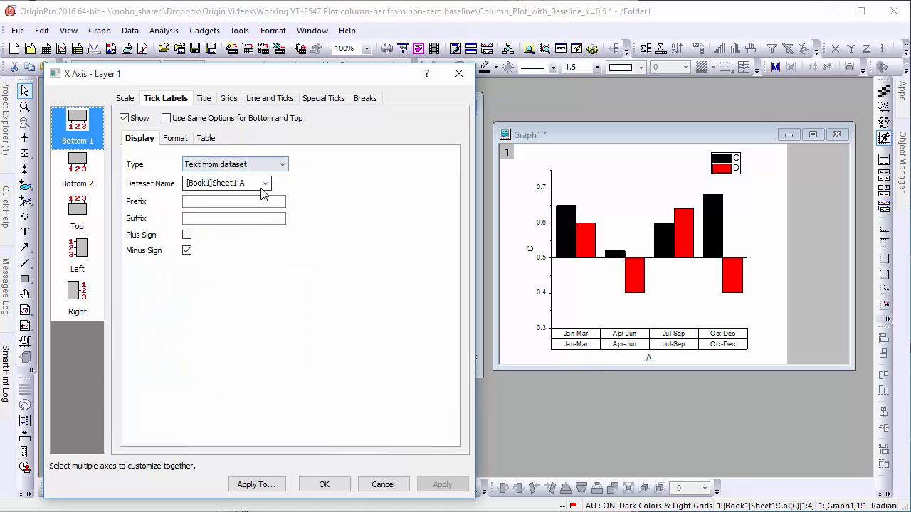
Step: Set the label Dataset Name to [Book1]Sheet1!B, apply, and accept the axis settings
left_click(265, 182)
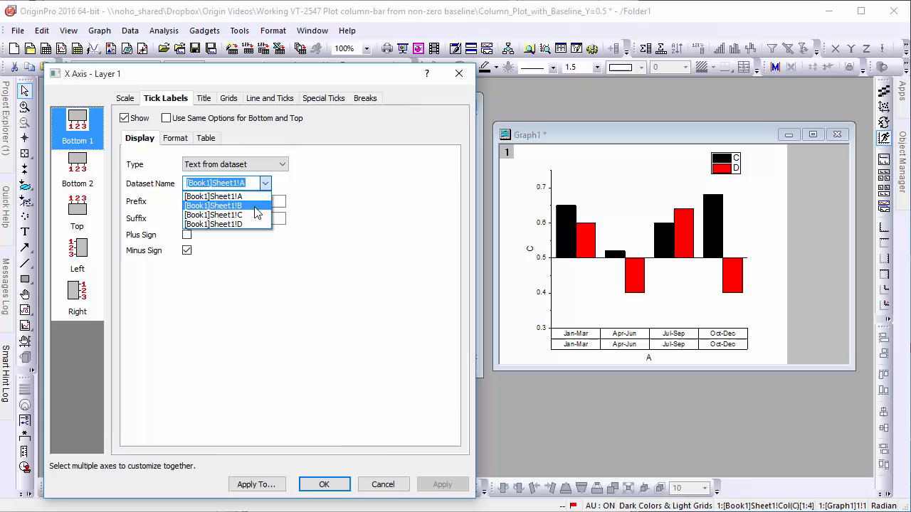
left_click(214, 205)
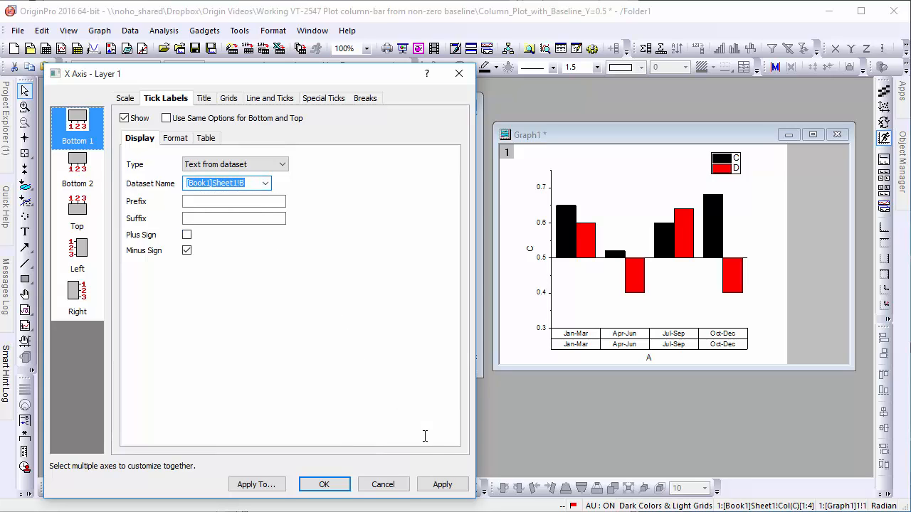
left_click(441, 483)
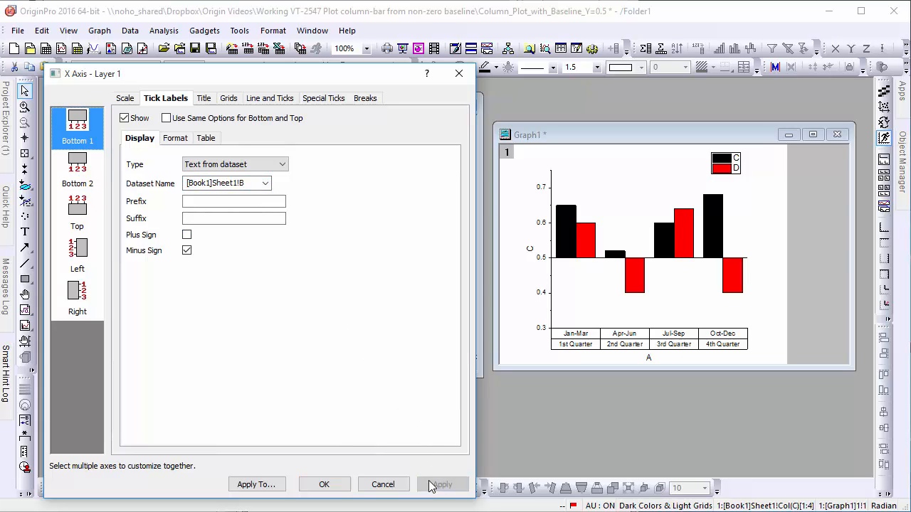
left_click(383, 484)
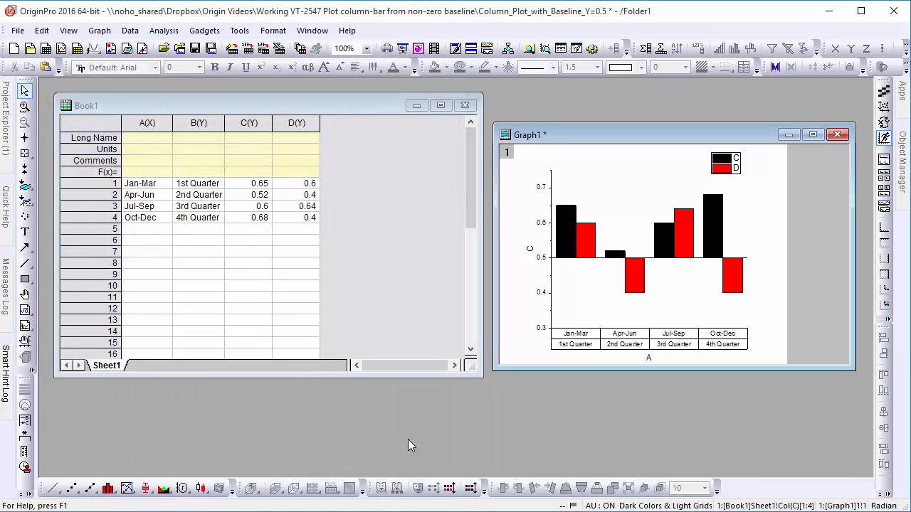